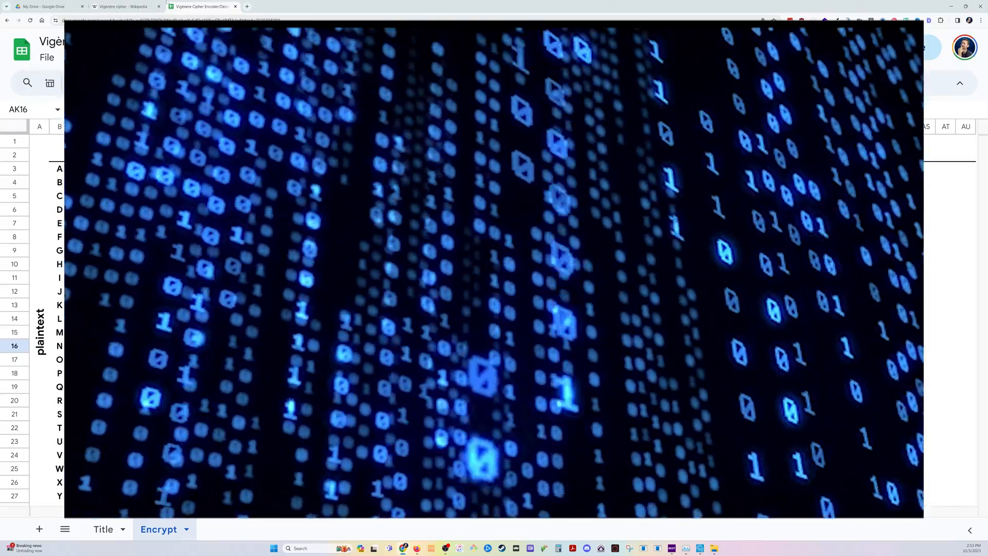
# Switch to the Wikipedia 'Vigenère cipher' article tab
pyautogui.click(124, 6)
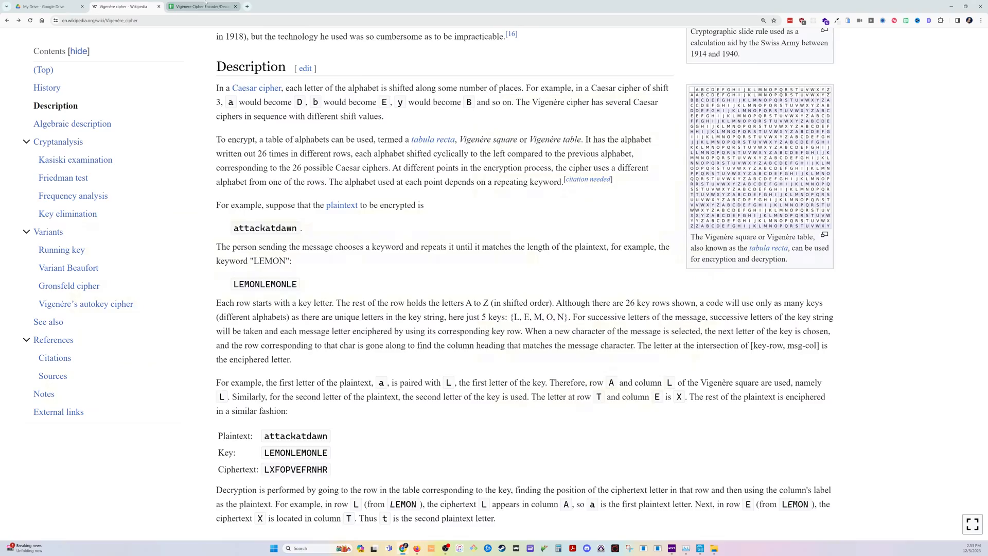
# Highlight the example plaintext attackatdawn and ciphertext LXFOPVEFRNHR in the article
pyautogui.scroll(3)
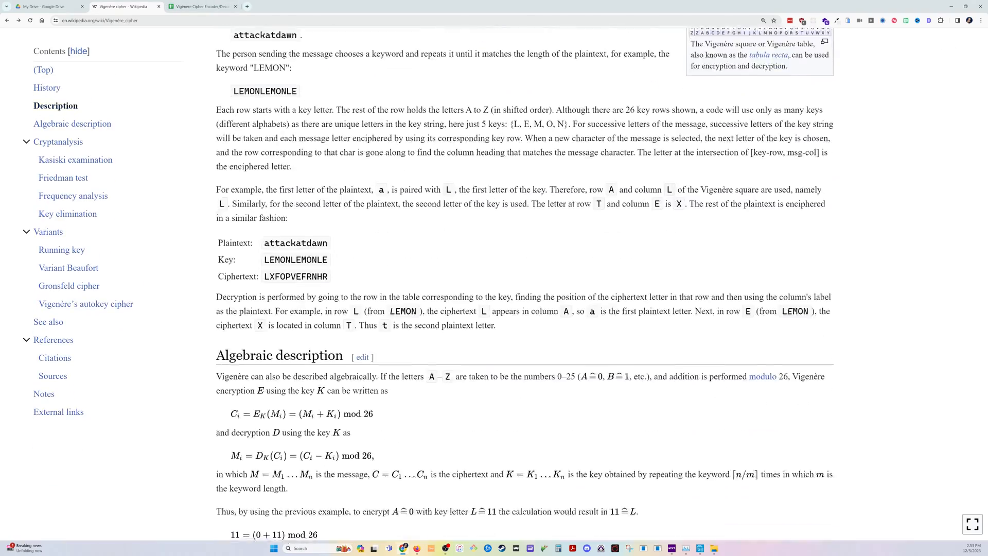
pyautogui.doubleClick(295, 242)
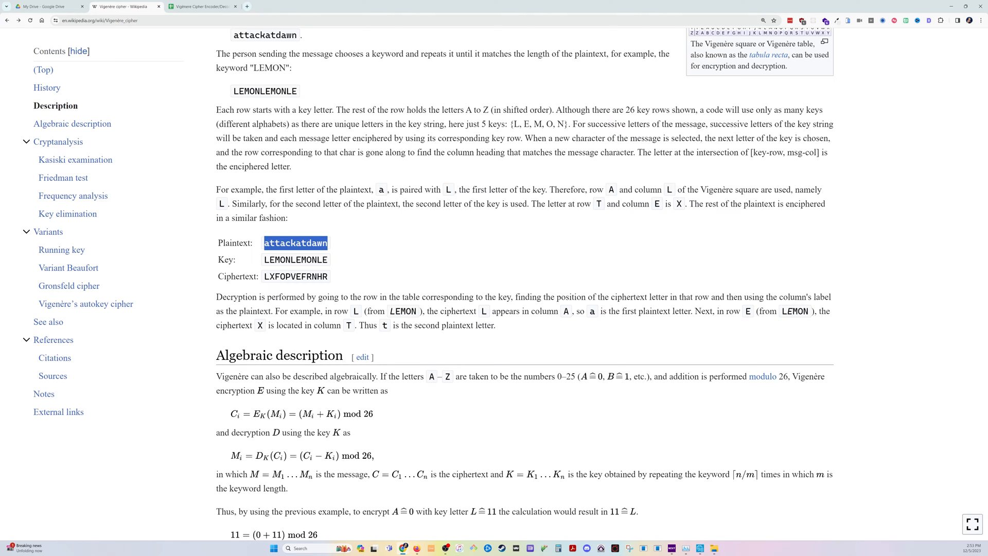
pyautogui.doubleClick(296, 276)
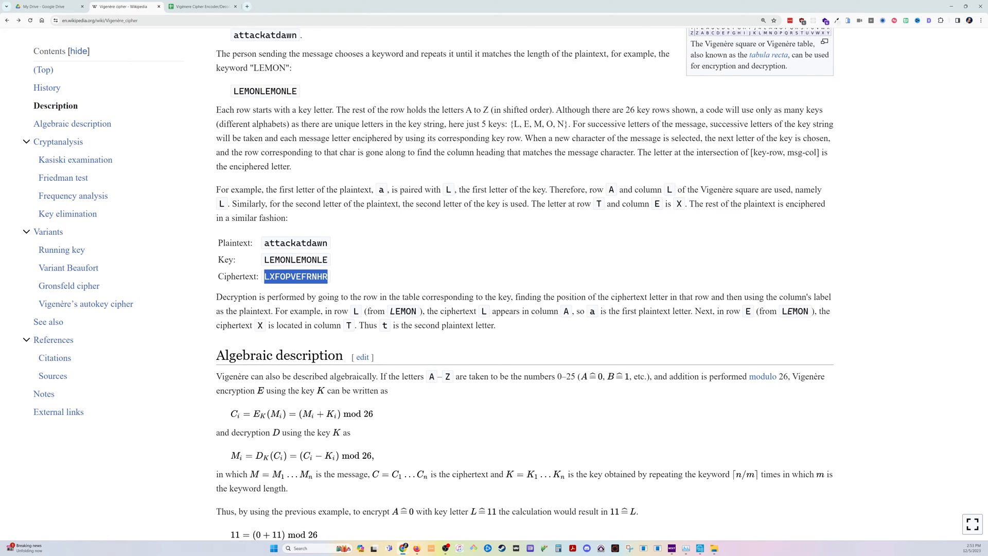
# Return to the cipher spreadsheet and open Sheet11 with the tabula recta and blank tables
pyautogui.click(201, 7)
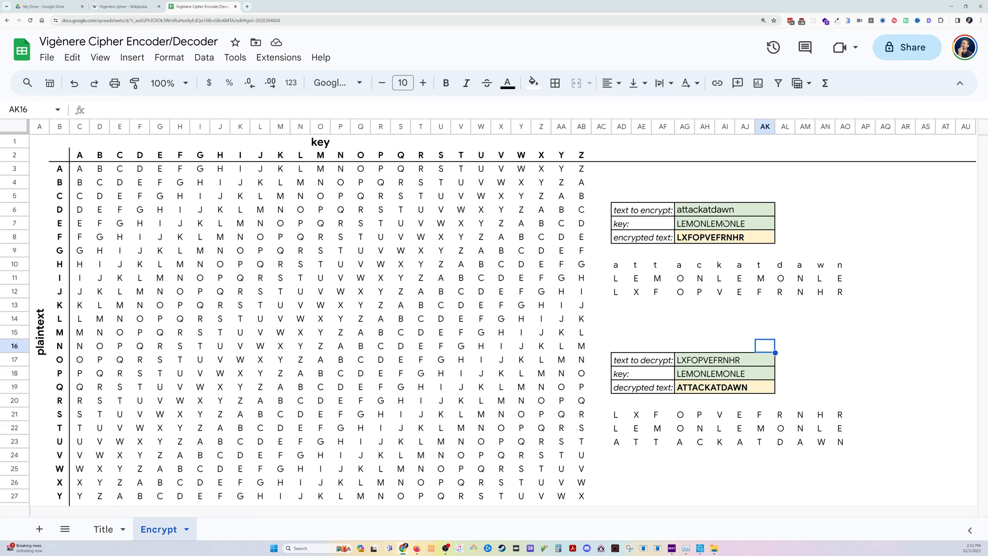
pyautogui.click(724, 223)
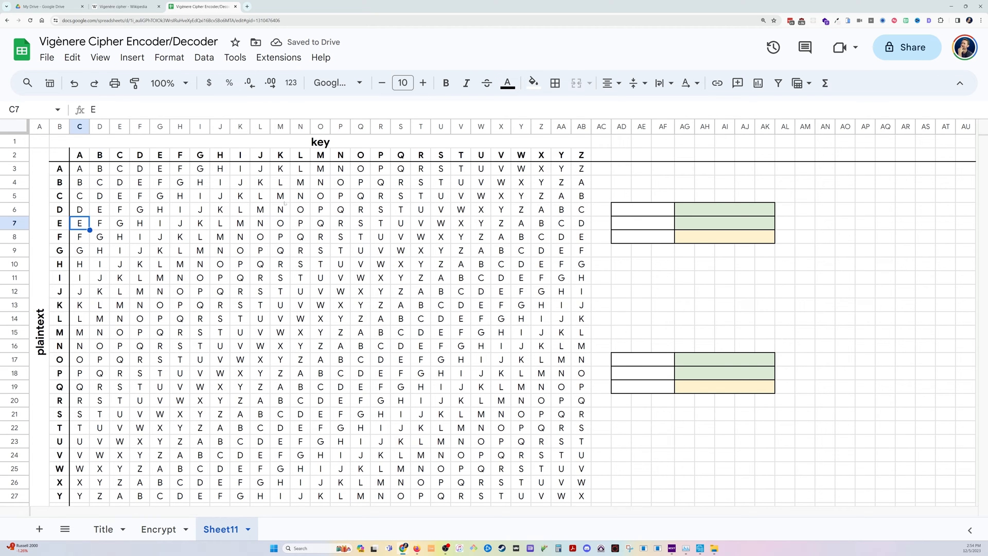
# Work out ciphertext letters L and X by tracing rows A and T in the square
pyautogui.click(380, 263)
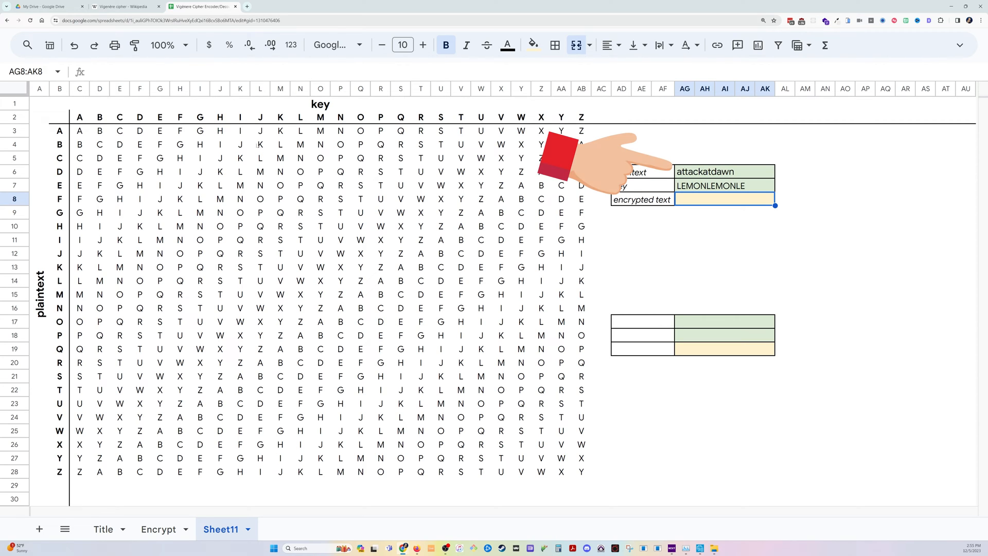
pyautogui.click(59, 130)
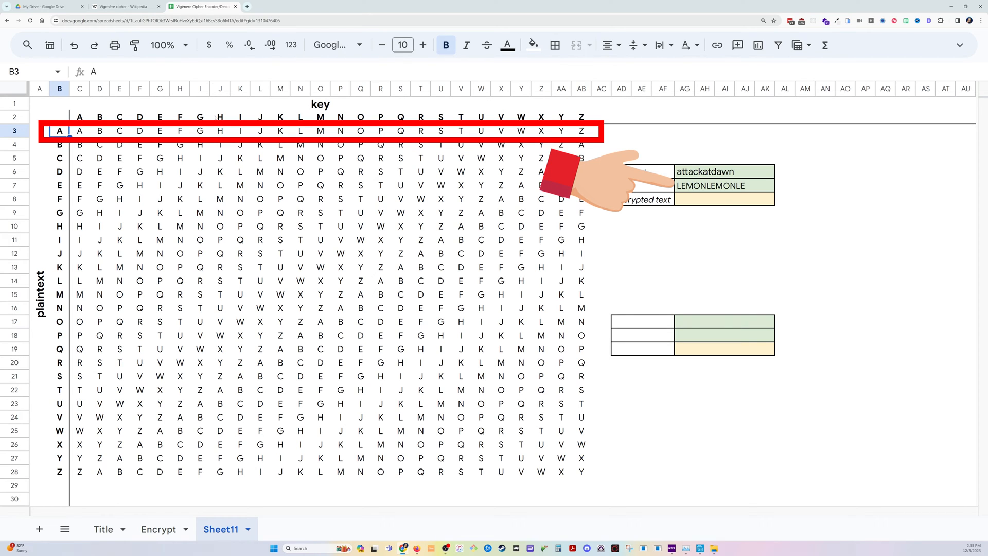
pyautogui.click(300, 131)
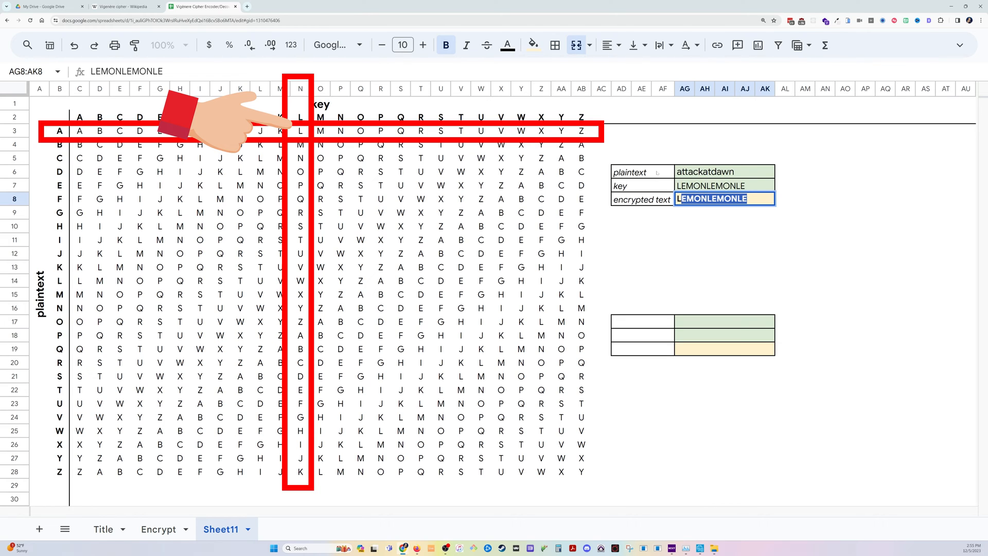
pyautogui.write('L')
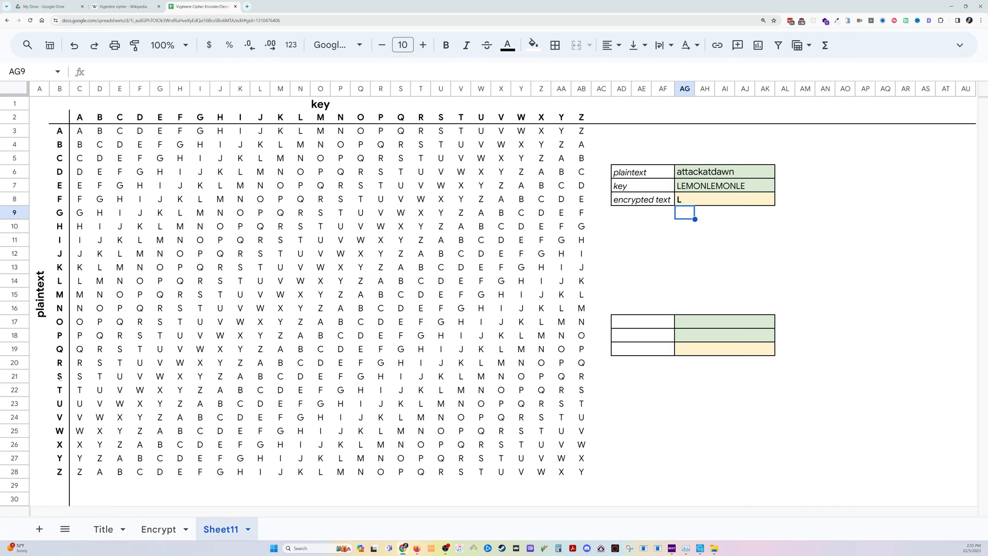
pyautogui.click(99, 390)
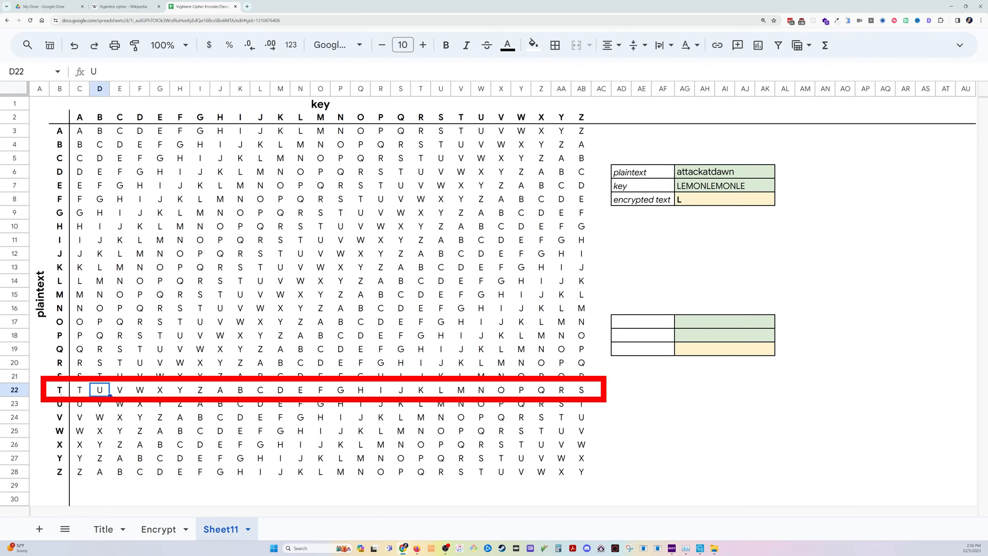
pyautogui.click(160, 389)
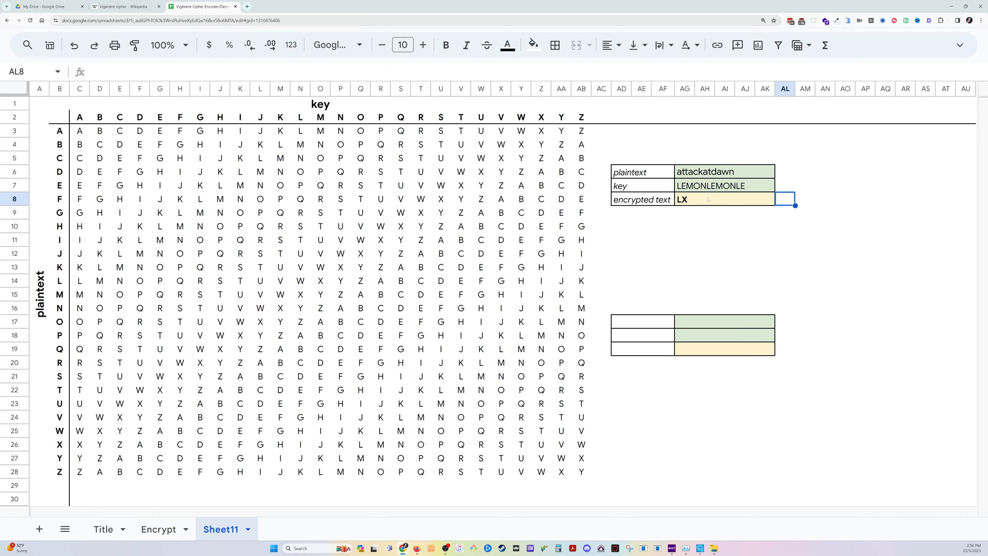
pyautogui.click(724, 199)
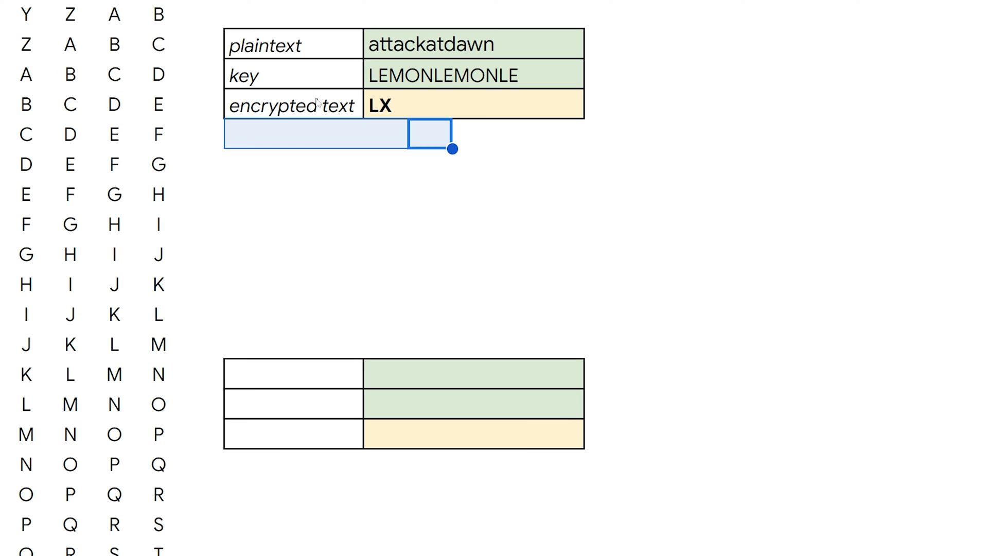
# Try =SPLIT(AG6,".") below the encrypt table, then start retyping it as =rege
pyautogui.write('=split')
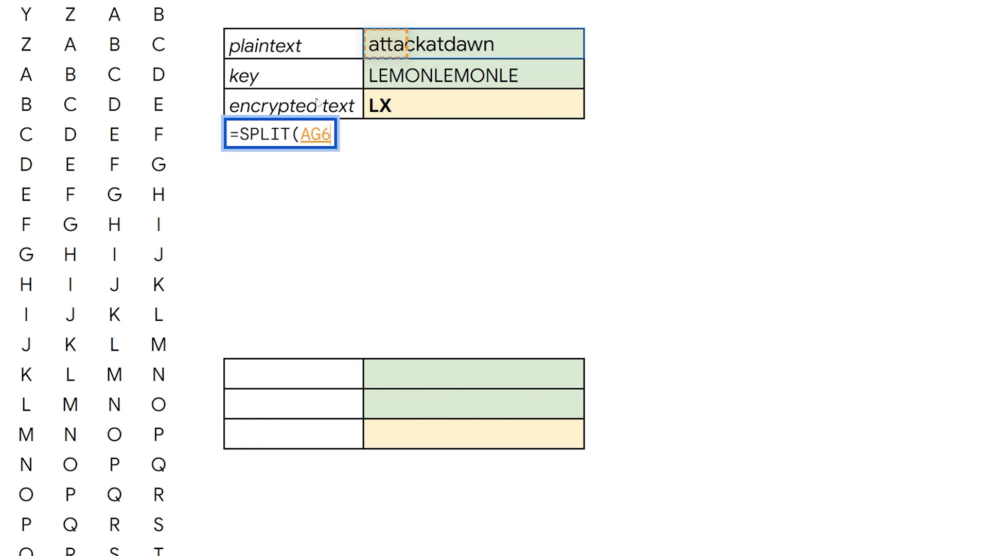
pyautogui.write(',"')
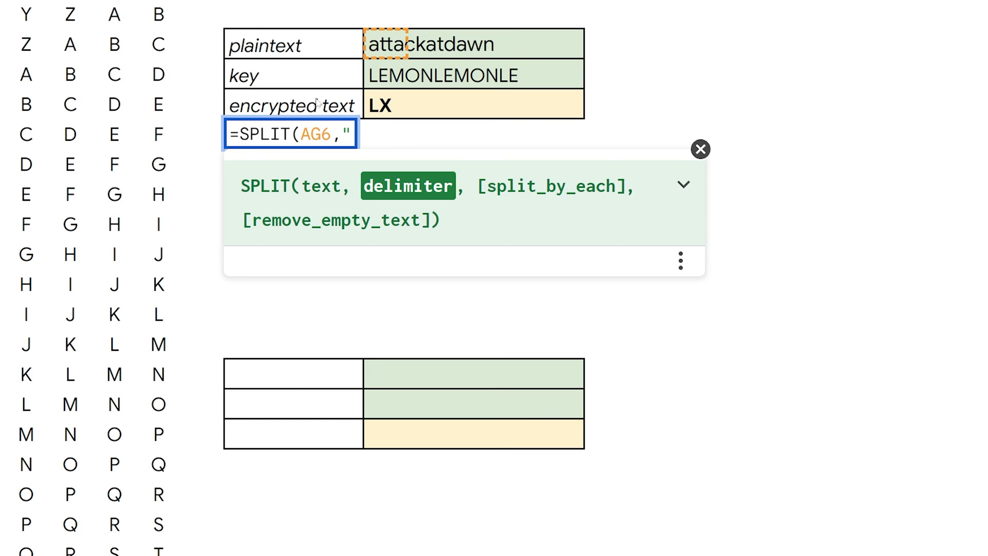
pyautogui.write('.')
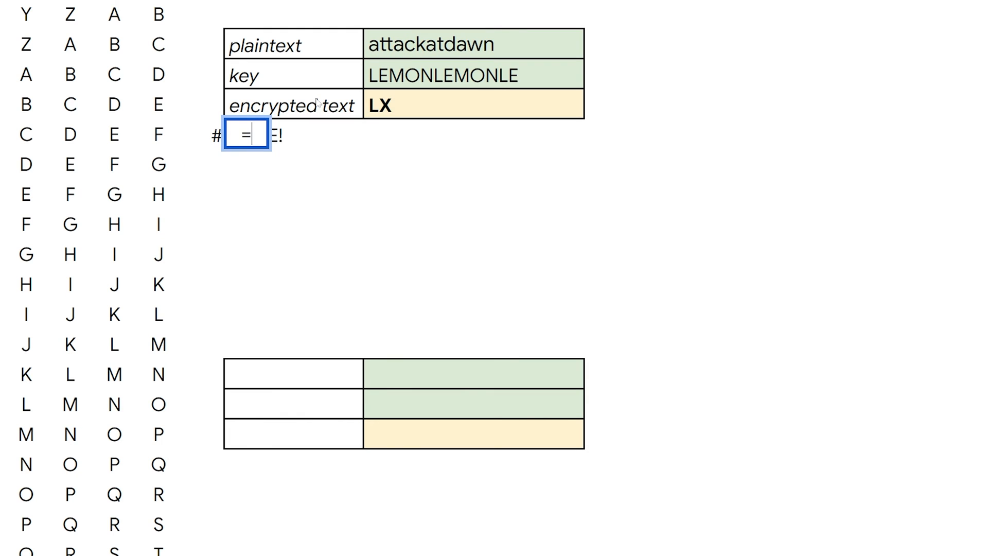
pyautogui.write('rege')
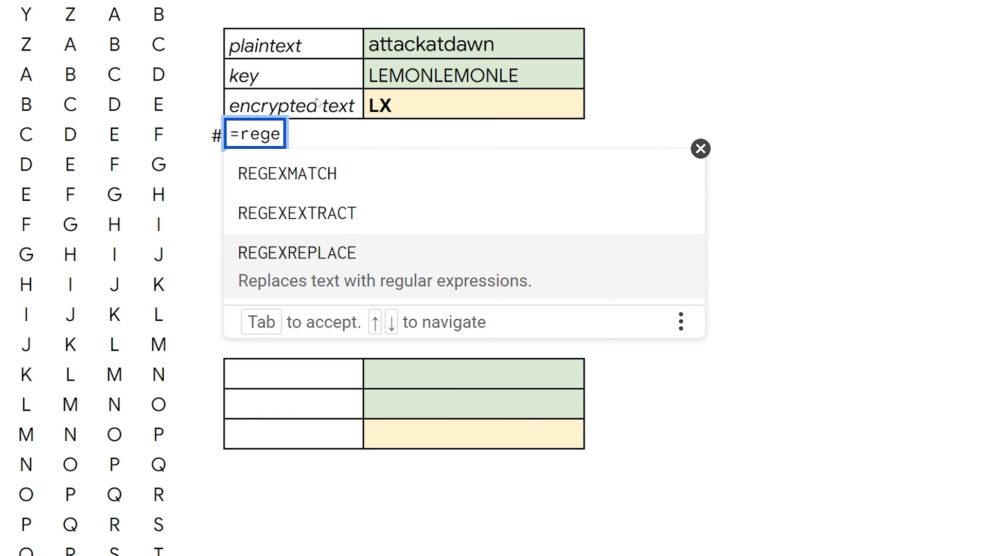
# Enter =REGEXREPLACE(AG6,"(.)","$1.") to put a dot after each plaintext letter
pyautogui.click(297, 253)
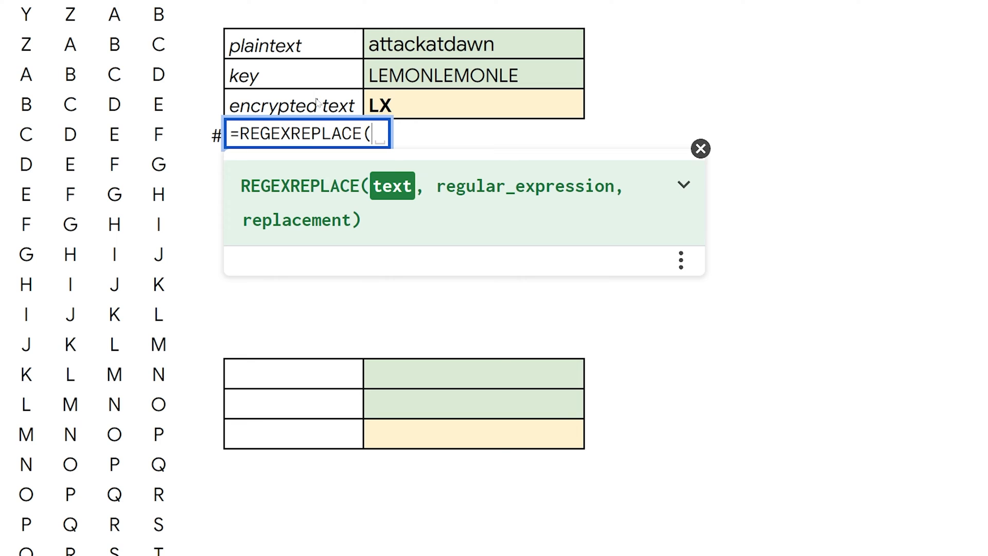
pyautogui.write('AG6,')
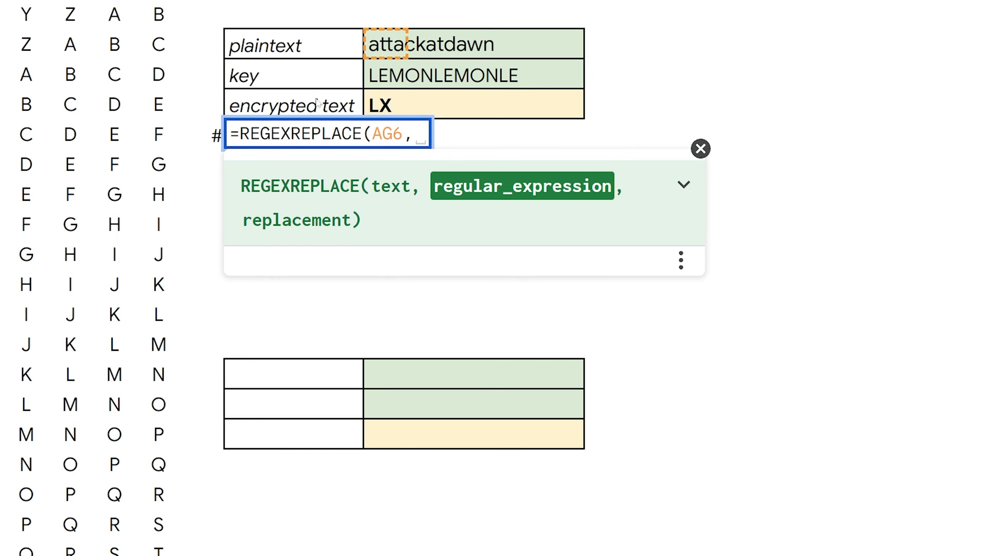
pyautogui.write('"')
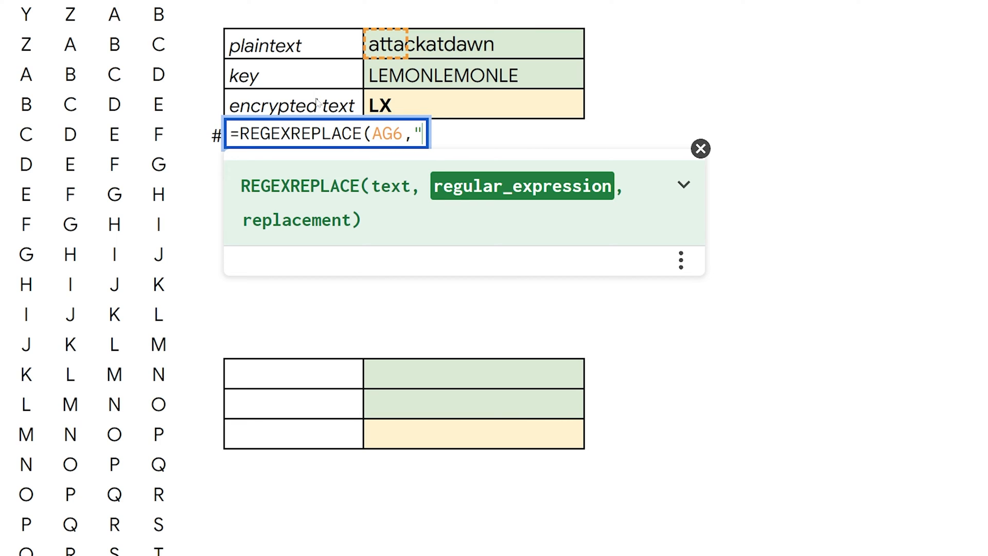
pyautogui.write('(.')
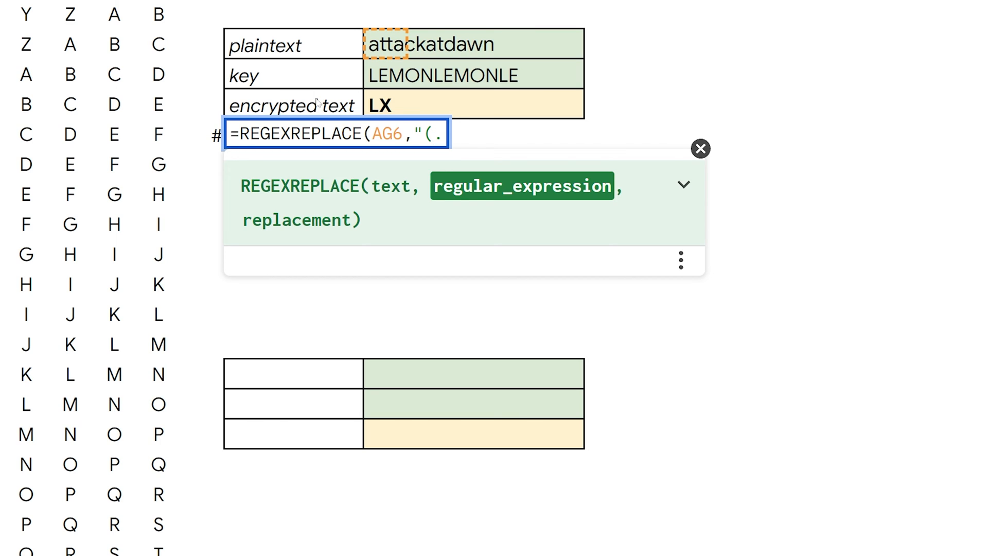
pyautogui.write(')","$1 ")')
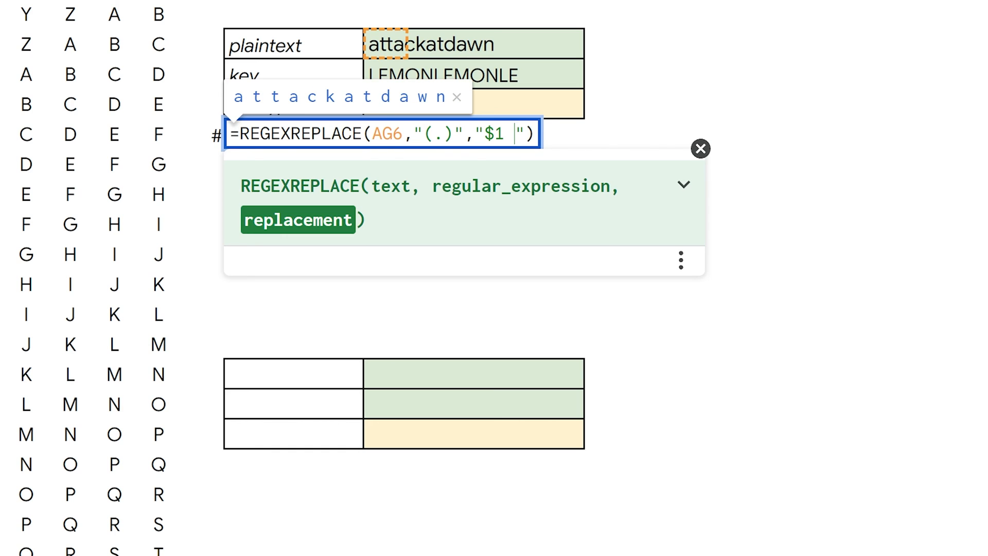
pyautogui.press('Backspace')
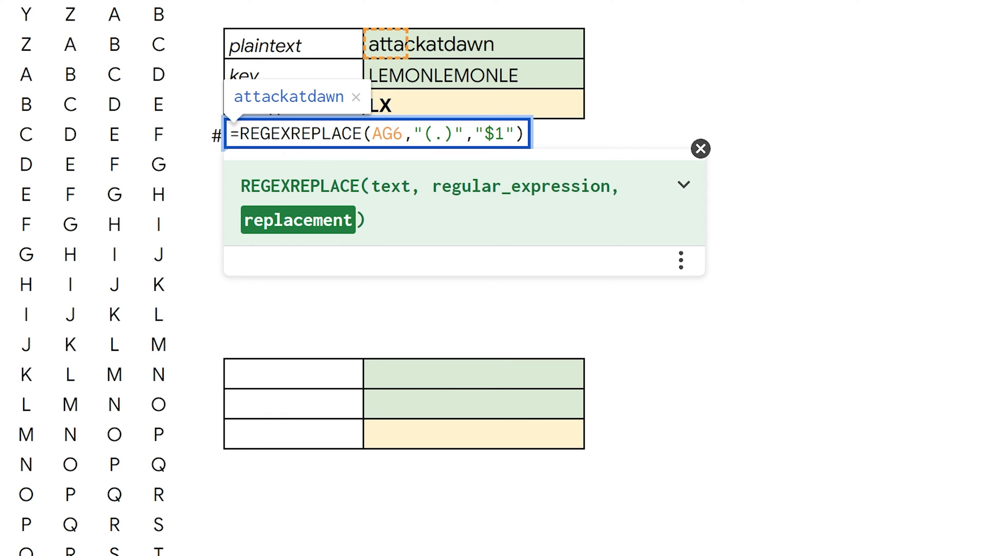
pyautogui.write('.')
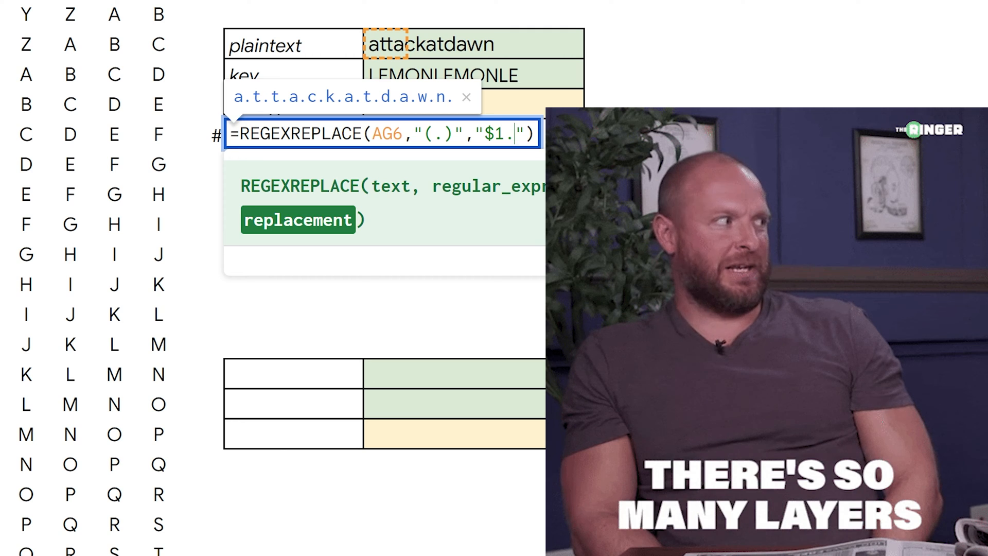
pyautogui.press('Return')
pyautogui.write('=')
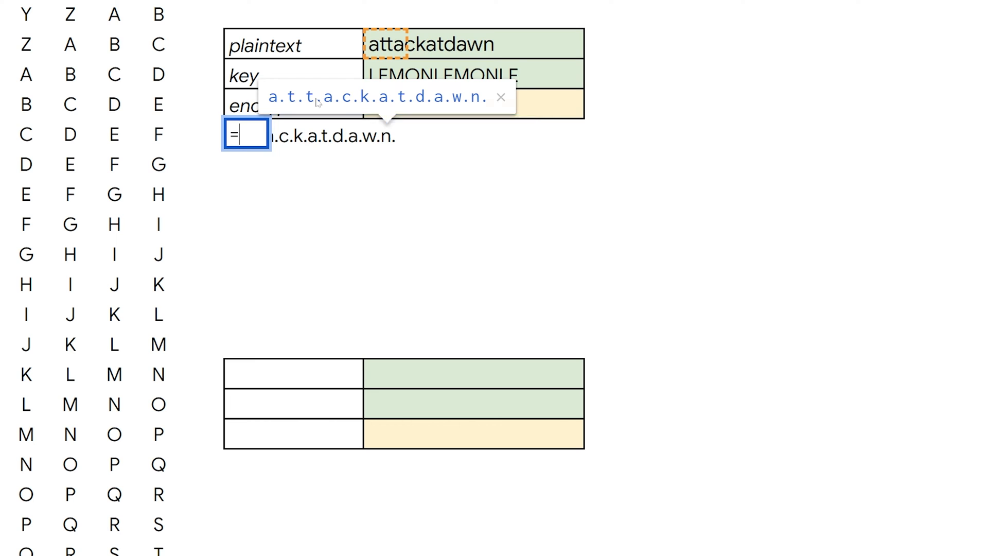
# Wrap the REGEXREPLACE in SPLIT on "." to spread attackatdawn one letter per cell
pyautogui.write('SPLIT(')
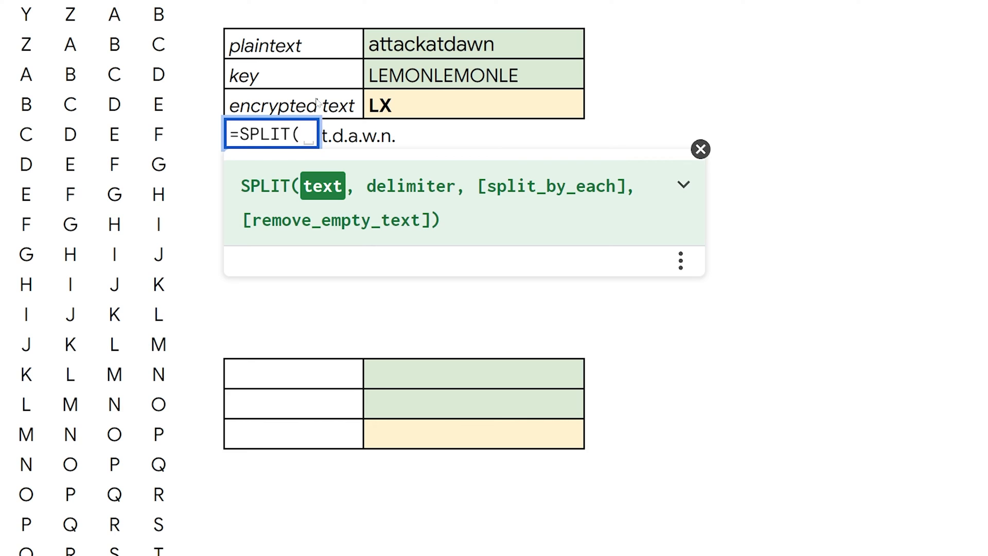
pyautogui.write('REGEXREPLACE(AG6,"(.)","$1.")')
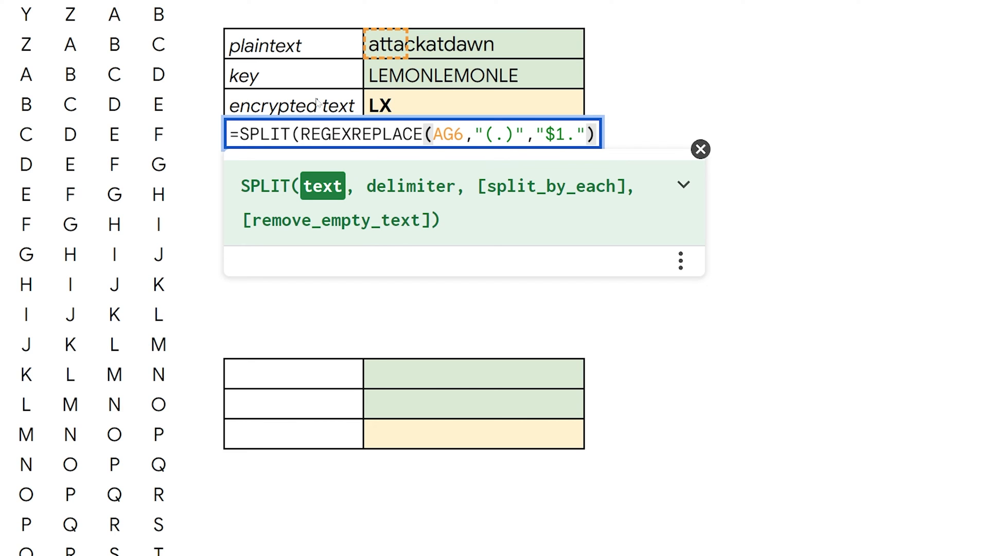
pyautogui.write(',".')
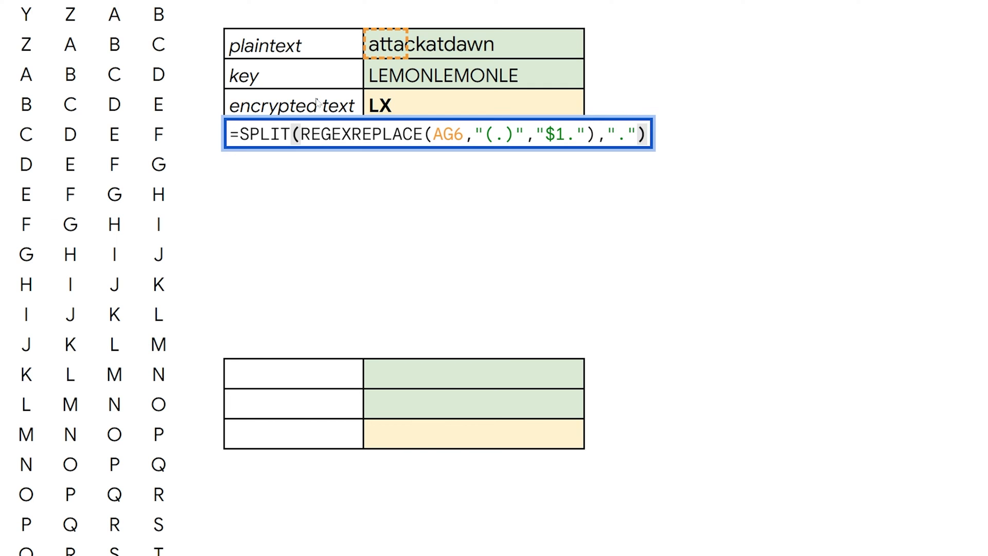
pyautogui.press('Return')
pyautogui.write('=SPLIT(REGEXREPLACE(AG6,"(.)","$1."),".")')
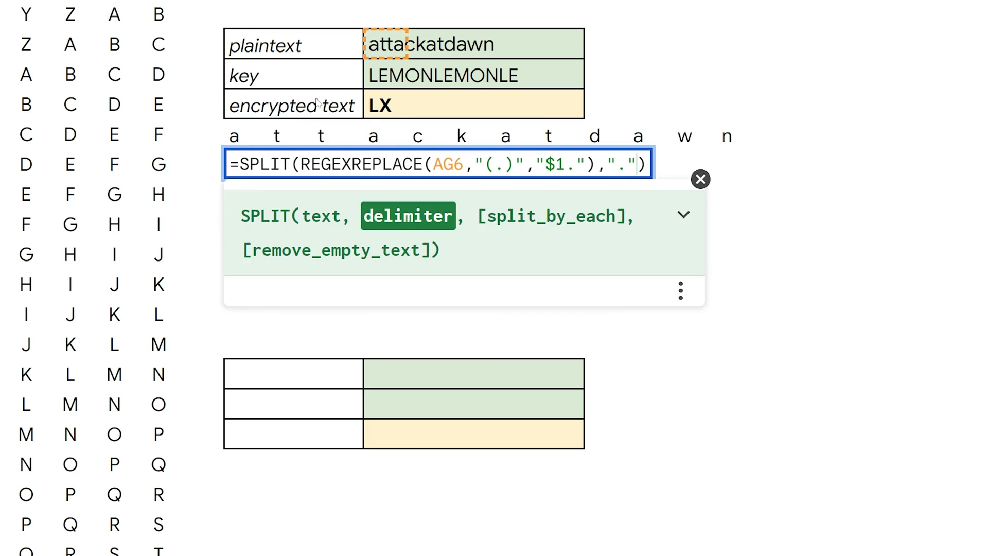
# Adjust the AG6 plaintext reference in the split formula, then start an XLOOKUP
pyautogui.click(470, 164)
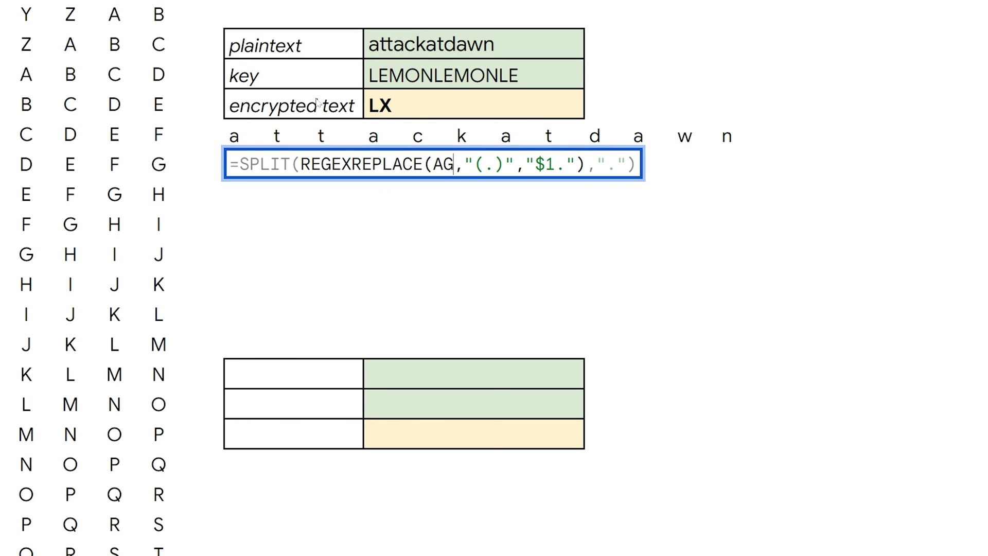
pyautogui.press('Return')
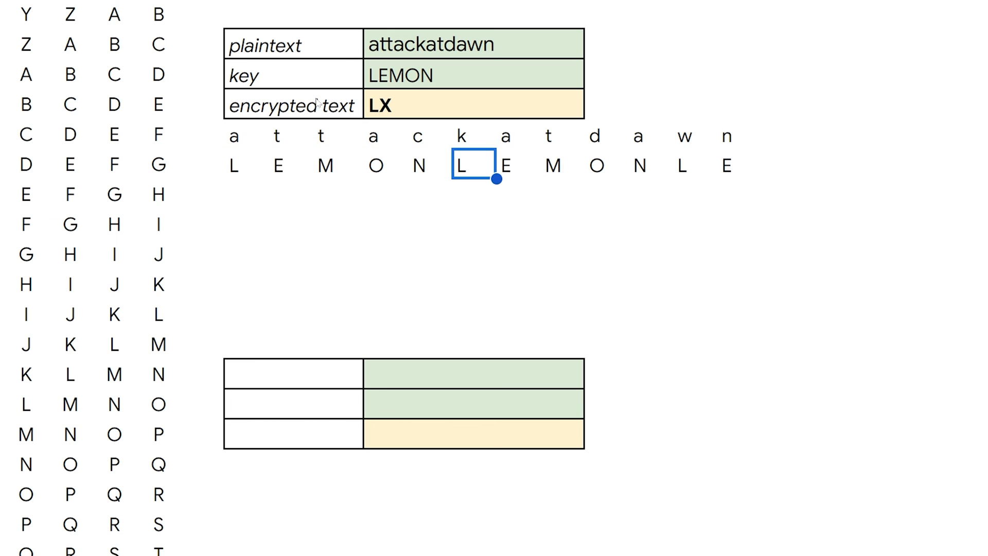
pyautogui.write('=xlo')
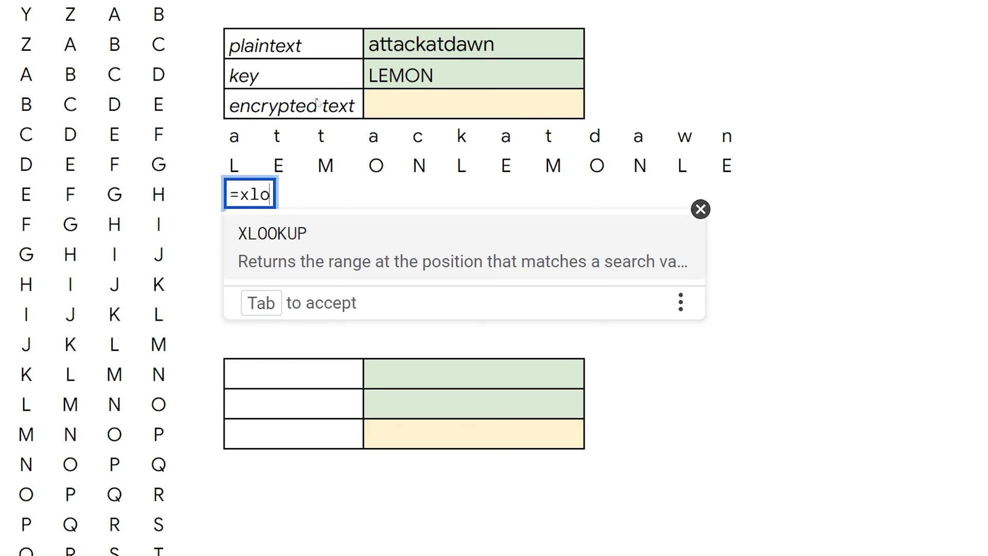
# Start XLOOKUP with plaintext letter AD9 as key and locked $B$3:$B$28 as lookup range
pyautogui.press('Tab')
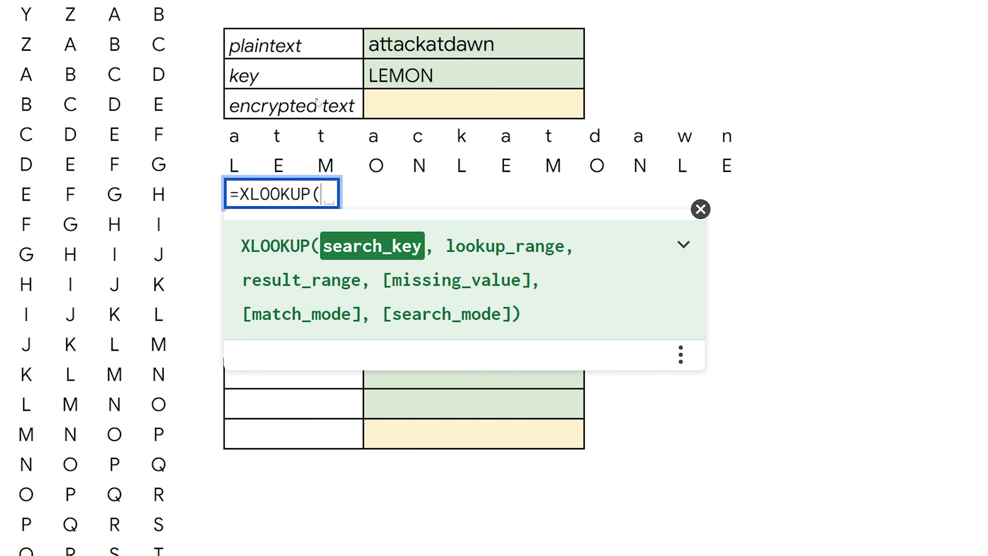
pyautogui.click(233, 134)
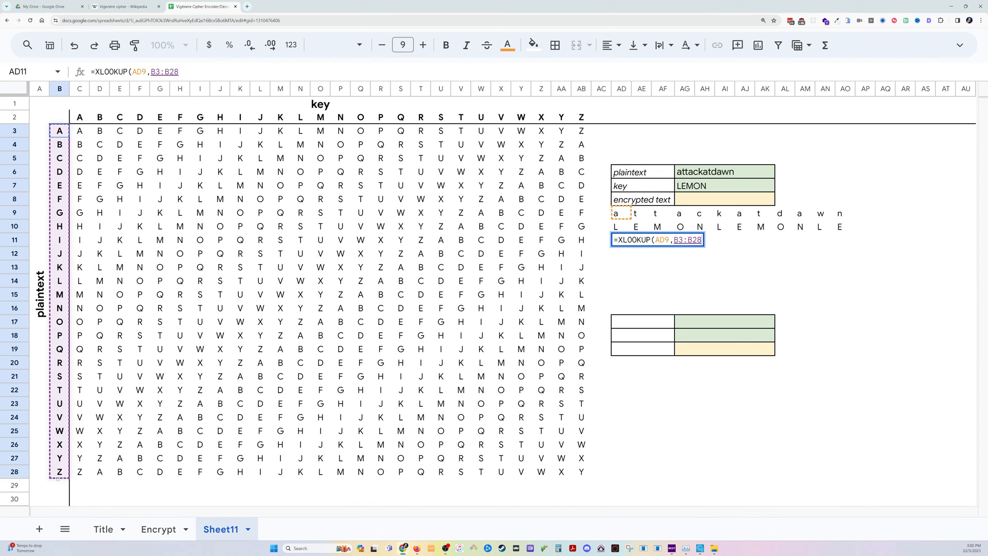
pyautogui.click(59, 88)
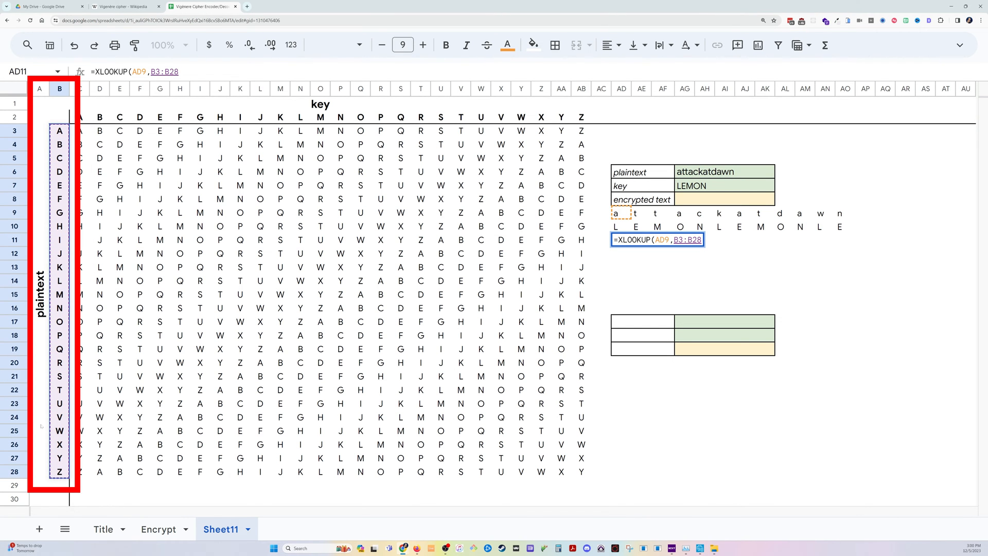
pyautogui.press('f4')
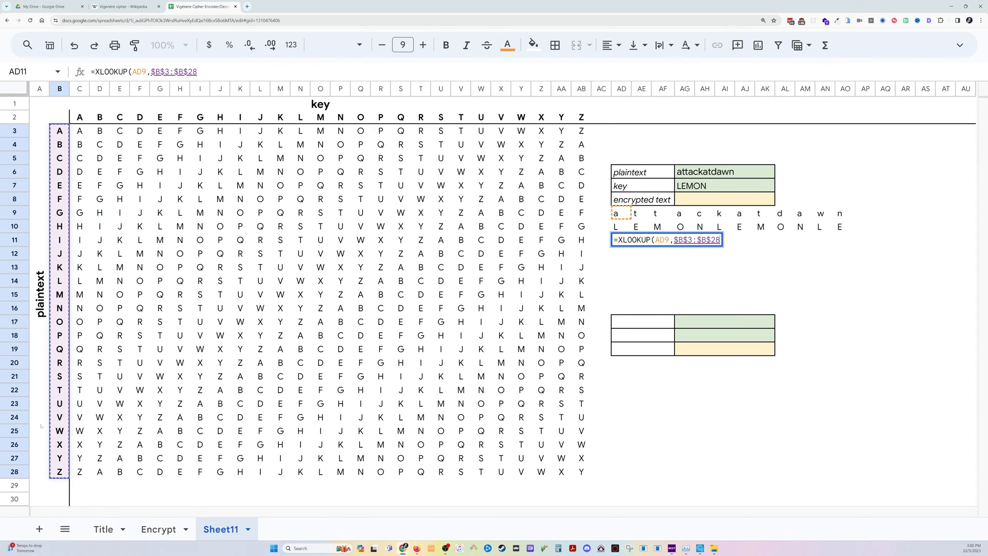
pyautogui.write(',XLOOKUP(AD10')
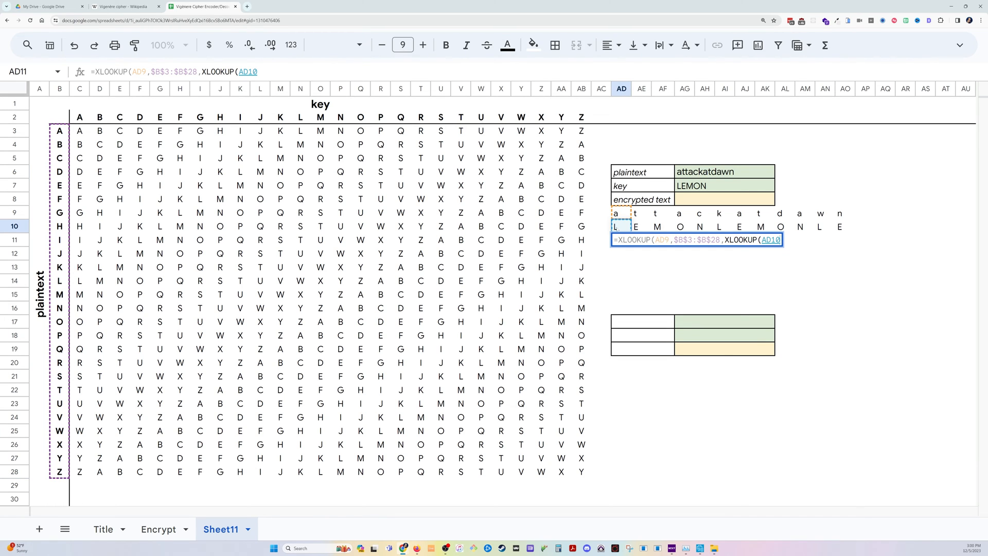
# Complete the nested XLOOKUP over $C$2:$AB$2 and $C$3:$AB$28, checking against Wikipedia's LXFOPVEFRNHR
pyautogui.write(',')
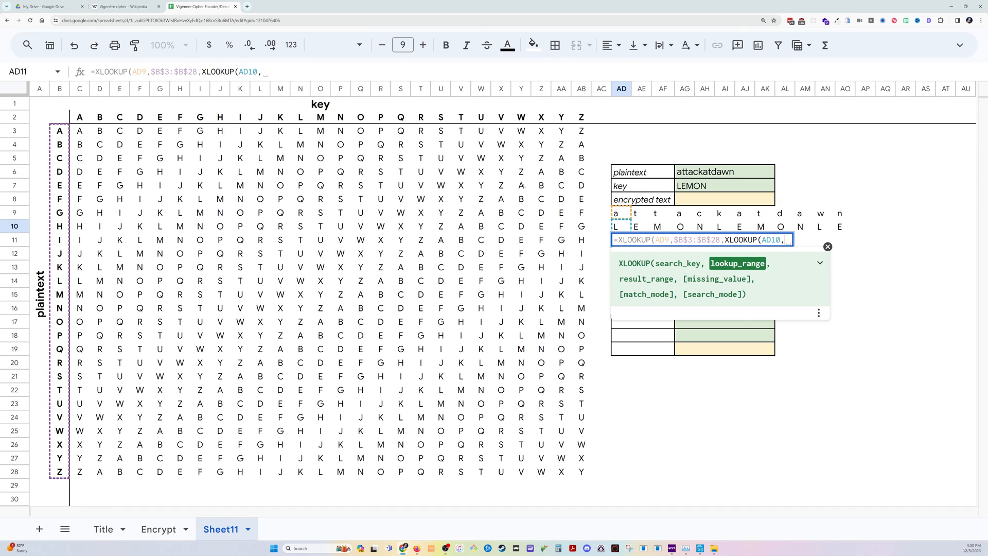
pyautogui.moveTo(80, 117); pyautogui.dragTo(259, 117)
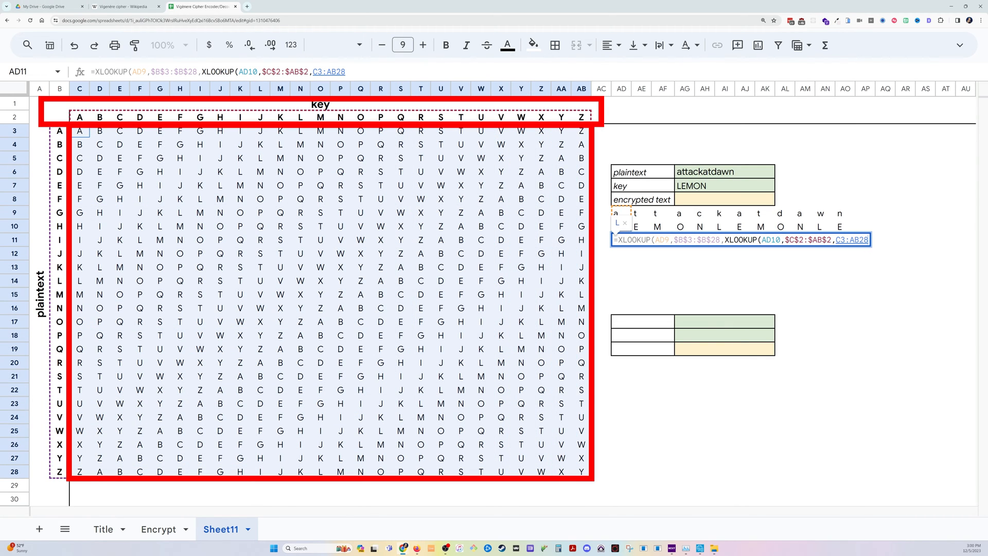
pyautogui.press('F4')
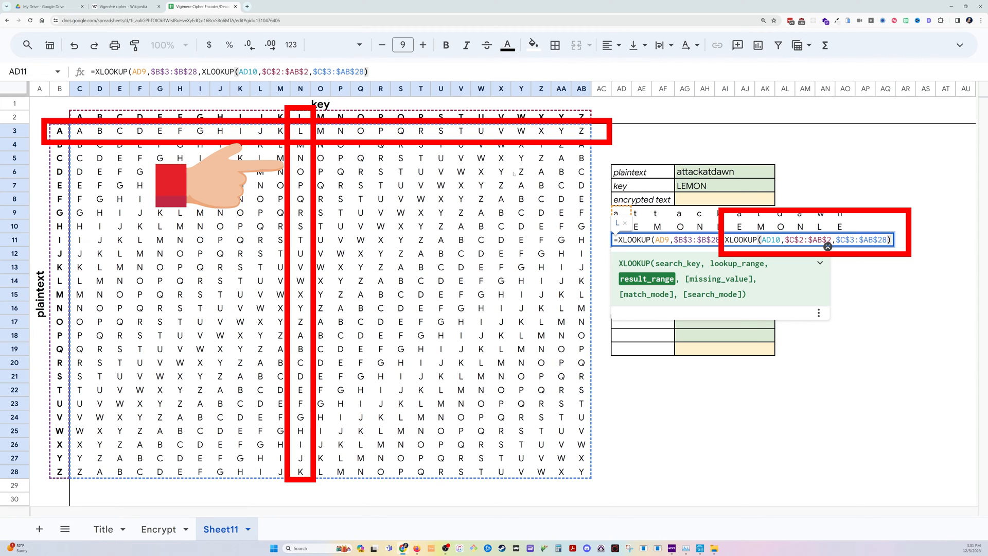
pyautogui.press('Return')
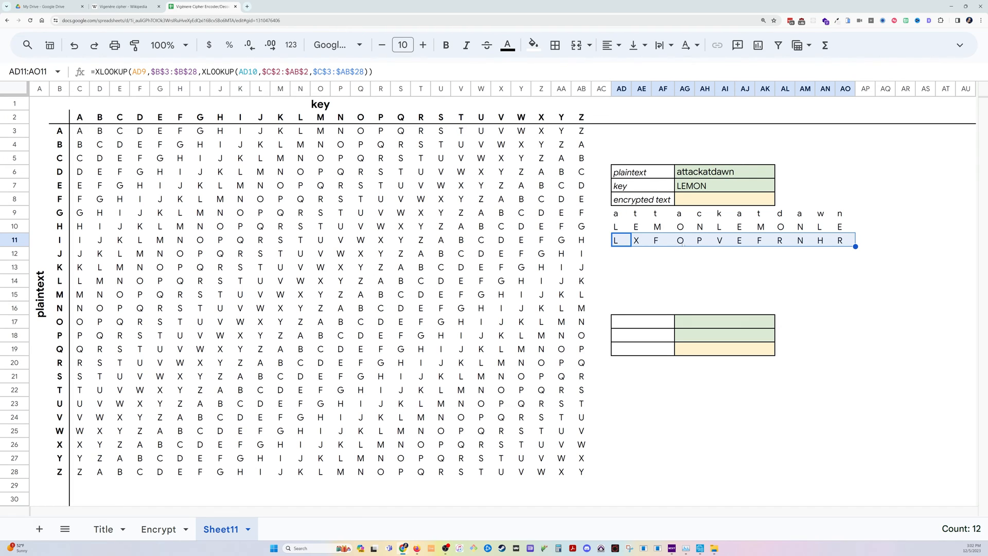
pyautogui.moveTo(125, 7)
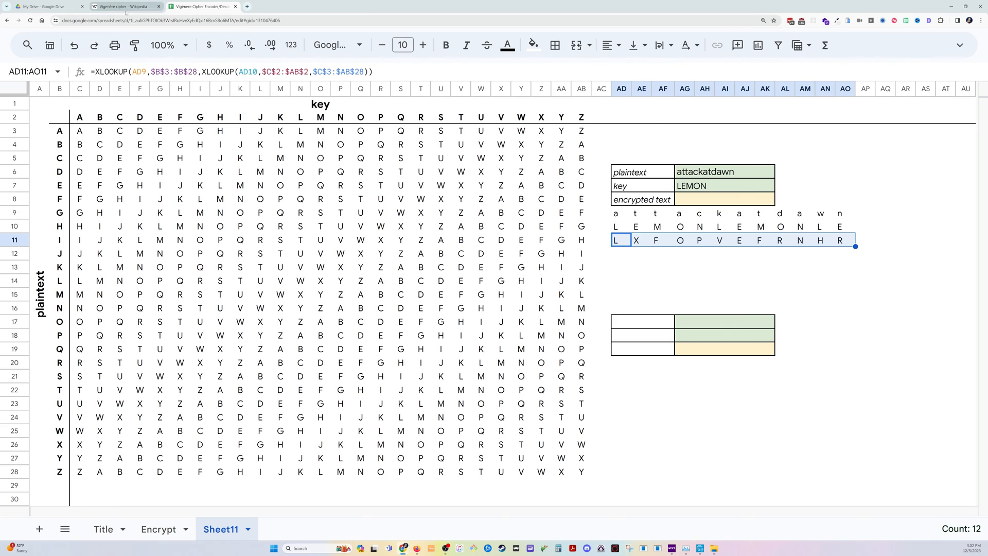
pyautogui.click(124, 7)
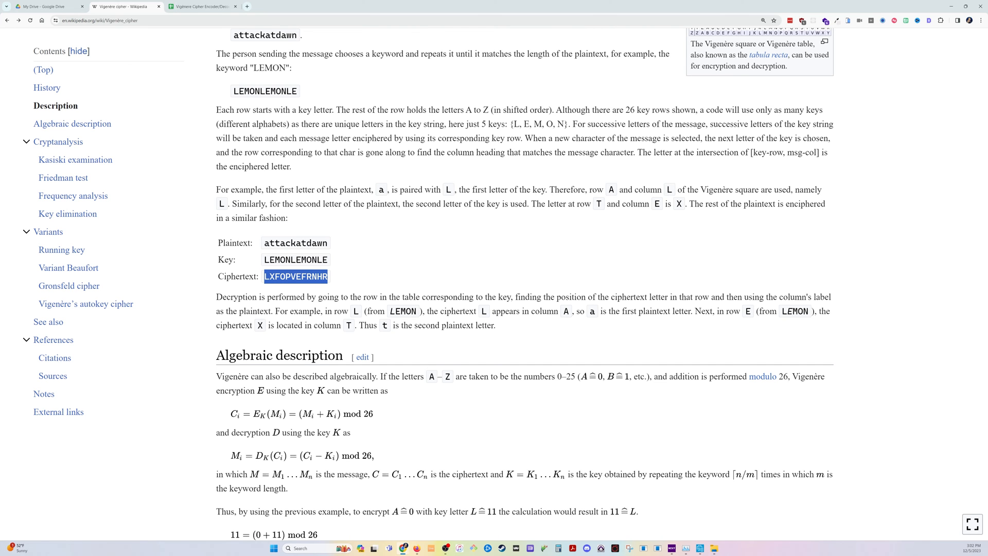
pyautogui.click(202, 6)
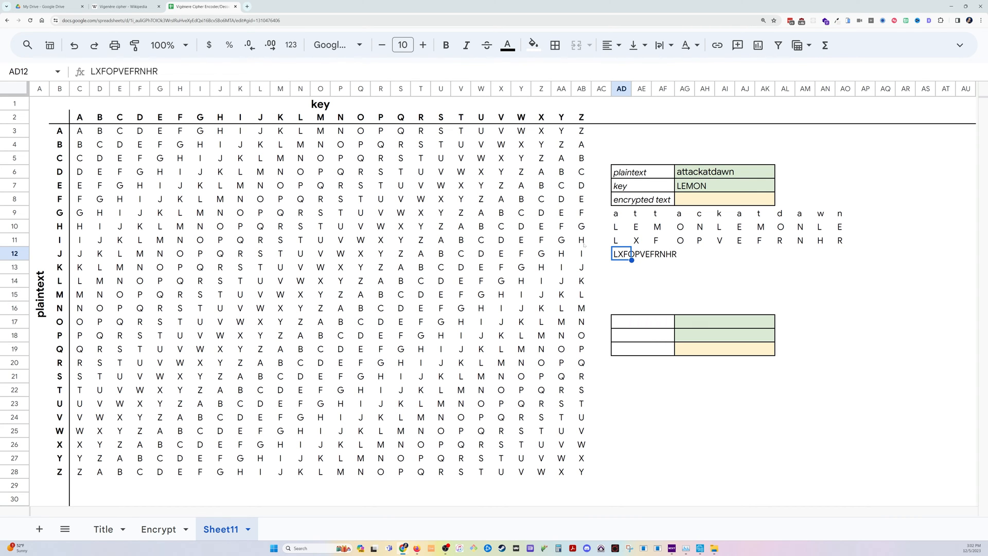
# Enter =JOIN("",AD11:AO11) so the encrypted text cell shows LXFOPVEFRNHR
pyautogui.write('=JOIN(')
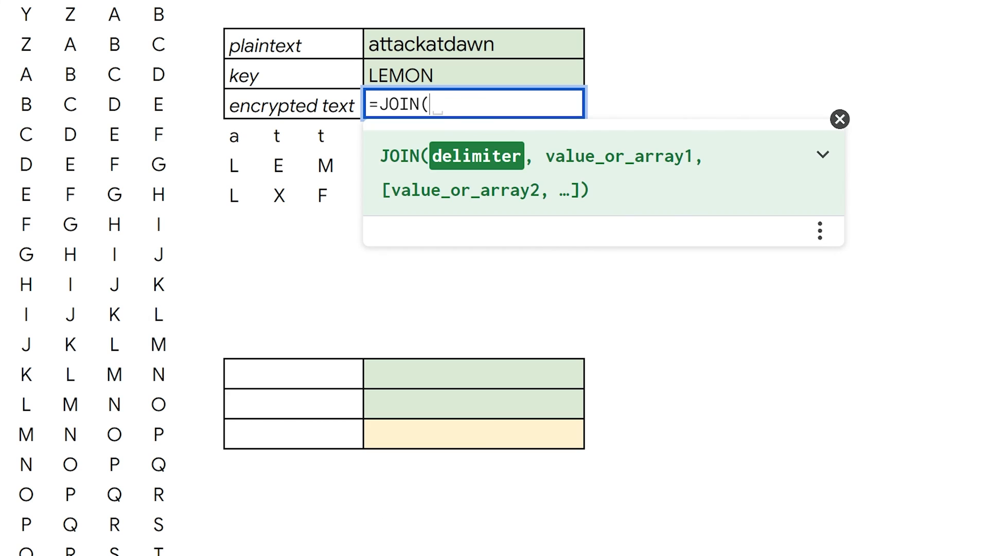
pyautogui.write('""')
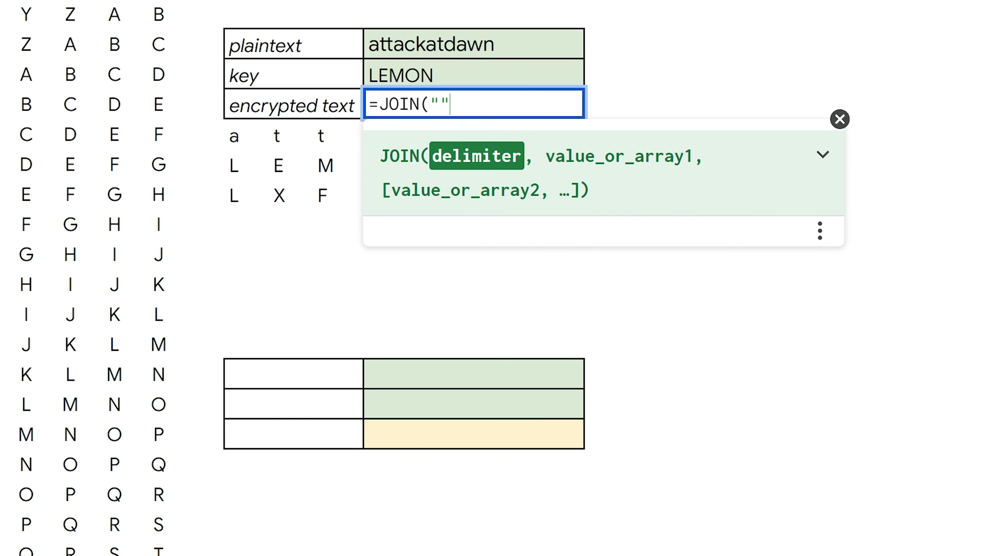
pyautogui.write(',AD11')
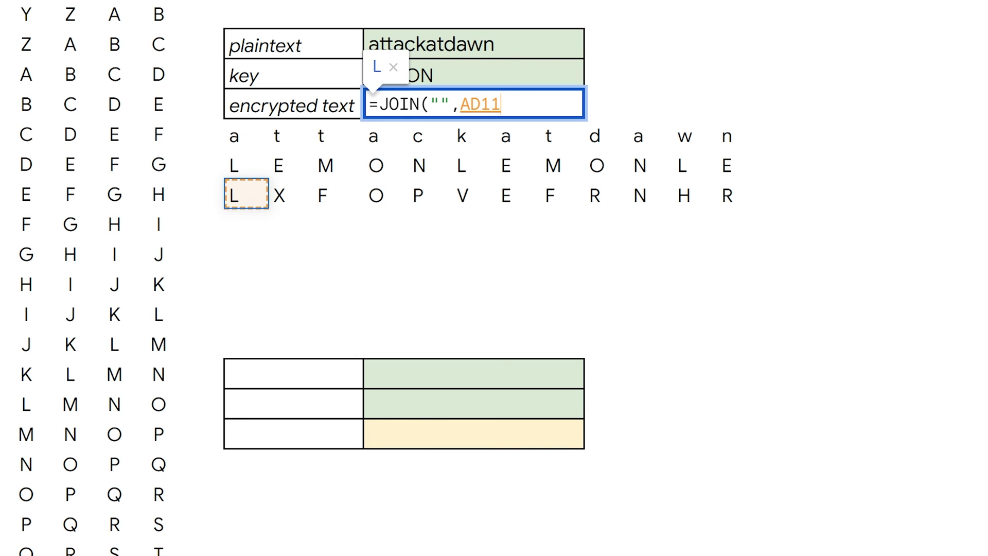
pyautogui.moveTo(246, 194); pyautogui.dragTo(724, 194)
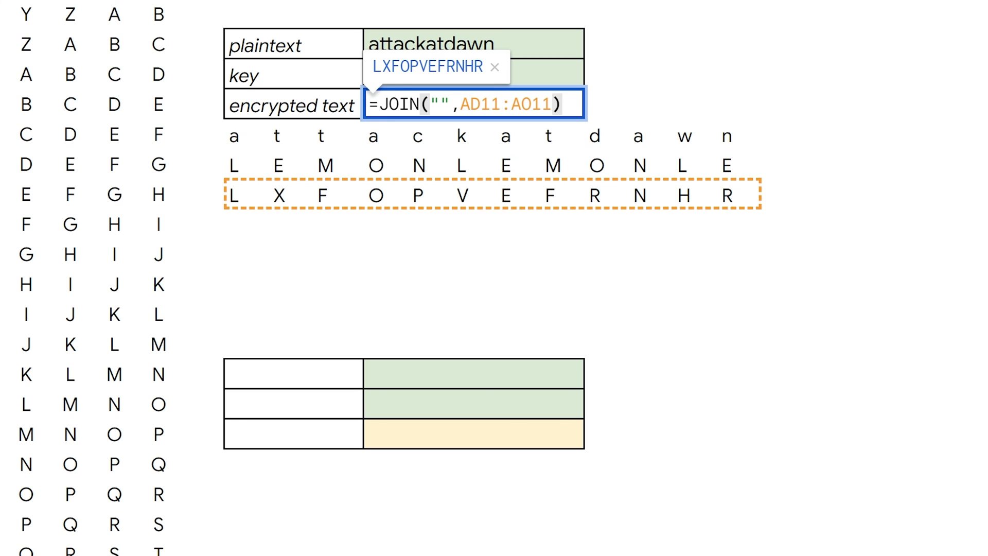
pyautogui.press('Return')
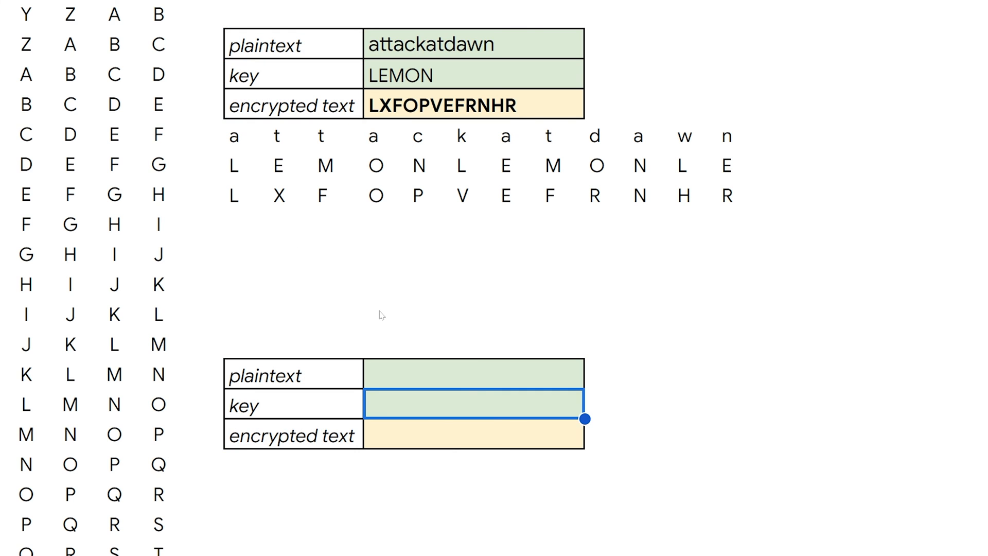
pyautogui.write('LEMON')
pyautogui.click(250, 523)
pyautogui.write('=xlo')
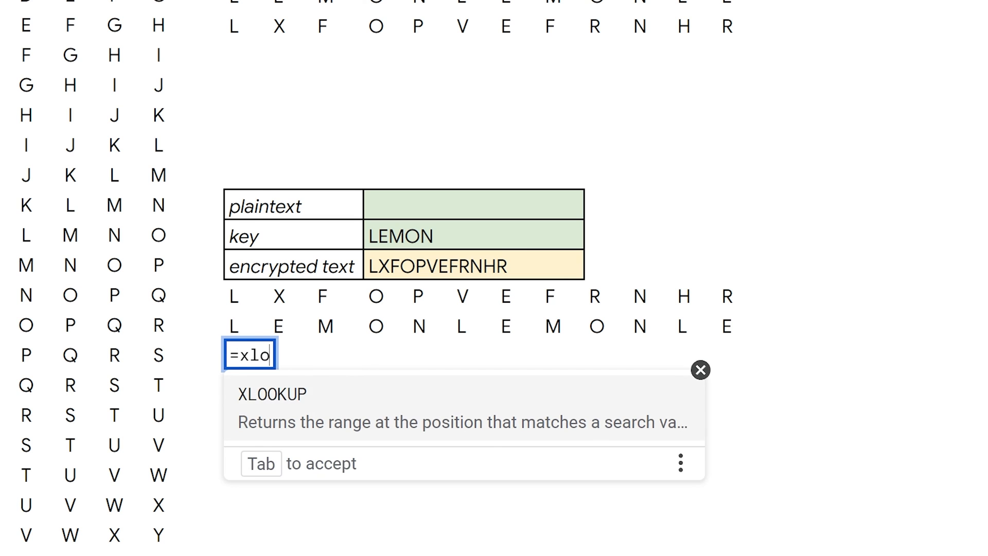
# In AD22, enter a nested XLOOKUP using cipher letter AD20 and key letter AD21 to recover plaintext letter A
pyautogui.press('Tab')
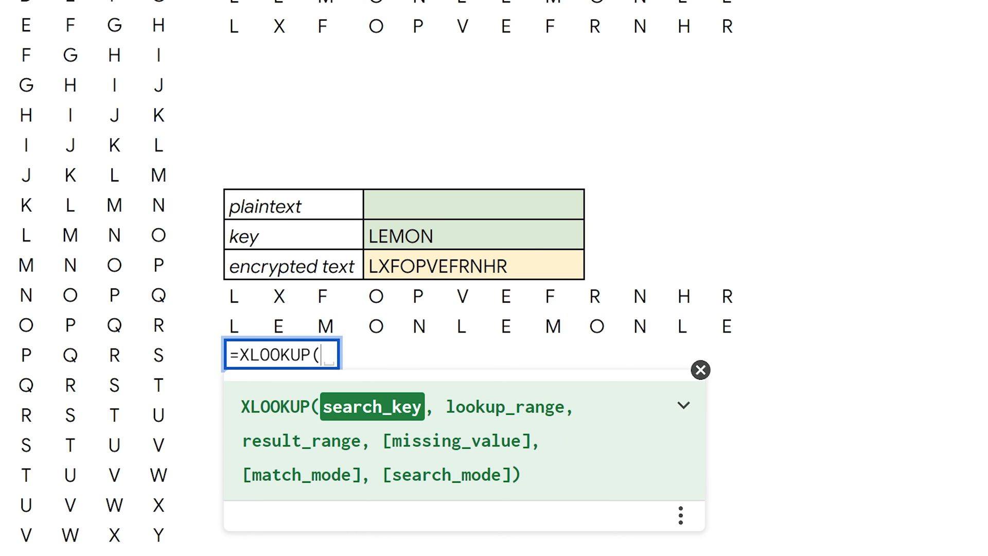
pyautogui.click(246, 295)
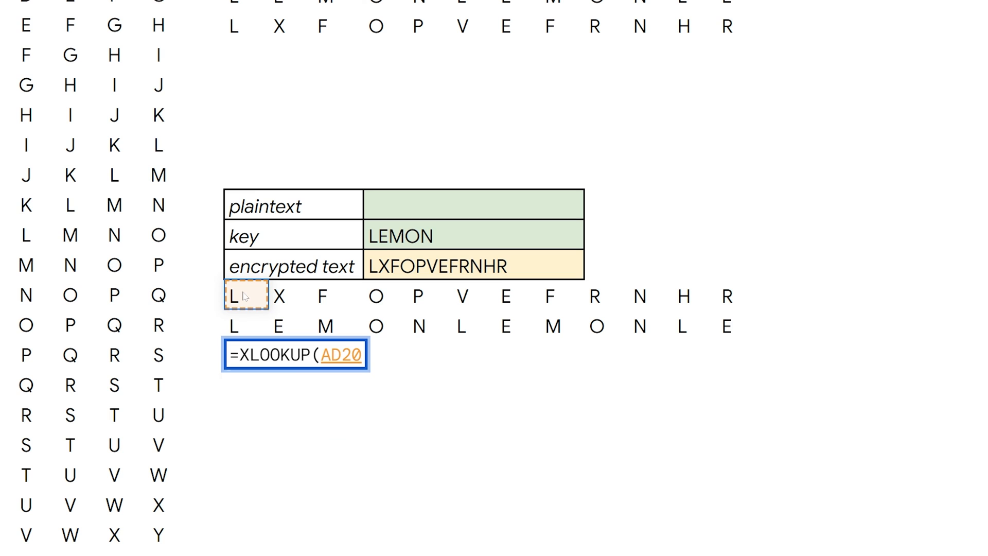
pyautogui.write(',')
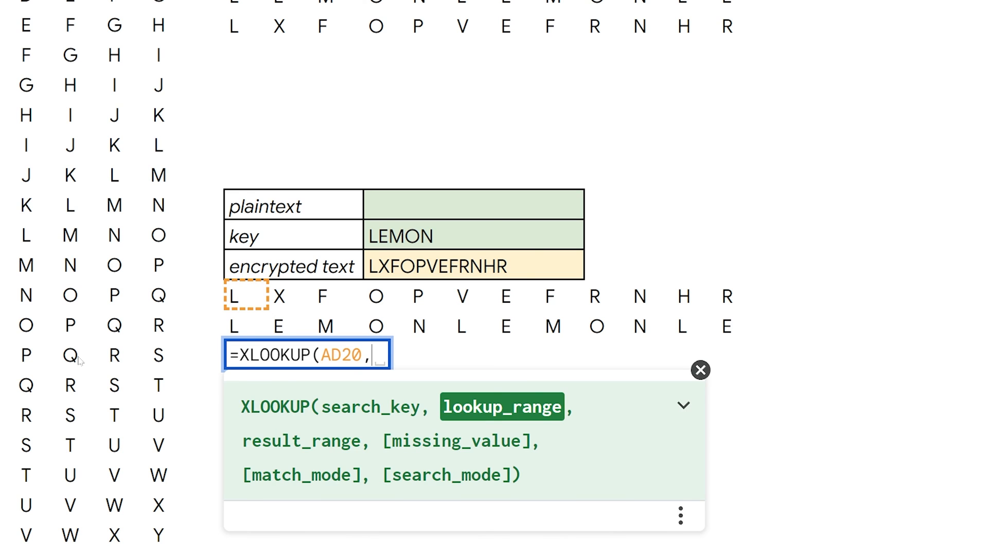
pyautogui.write('x')
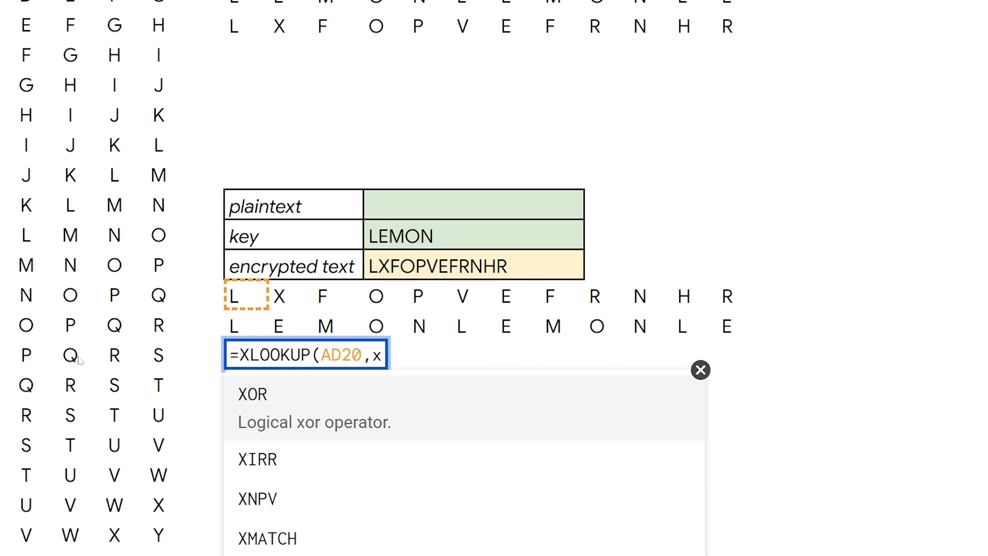
pyautogui.write('LOOKUP(')
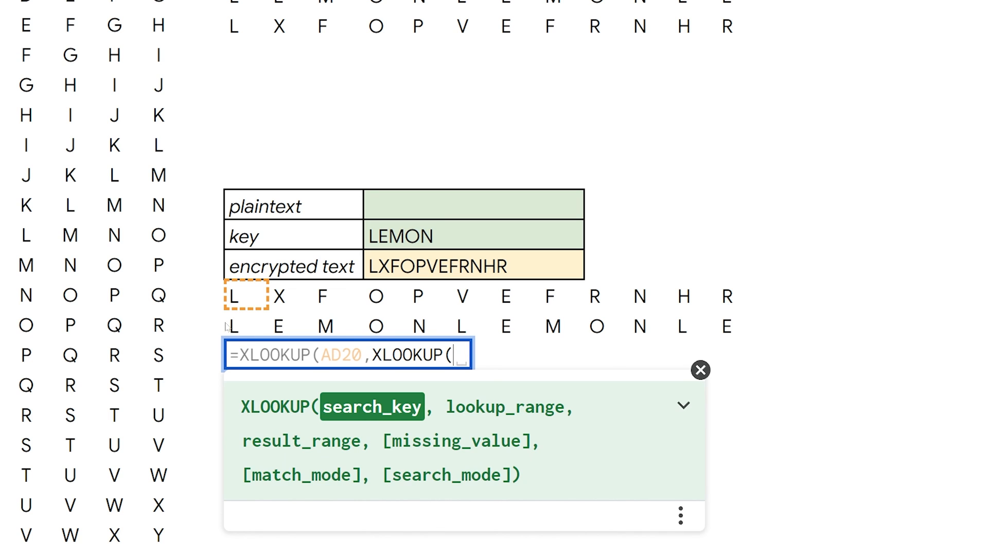
pyautogui.click(241, 326)
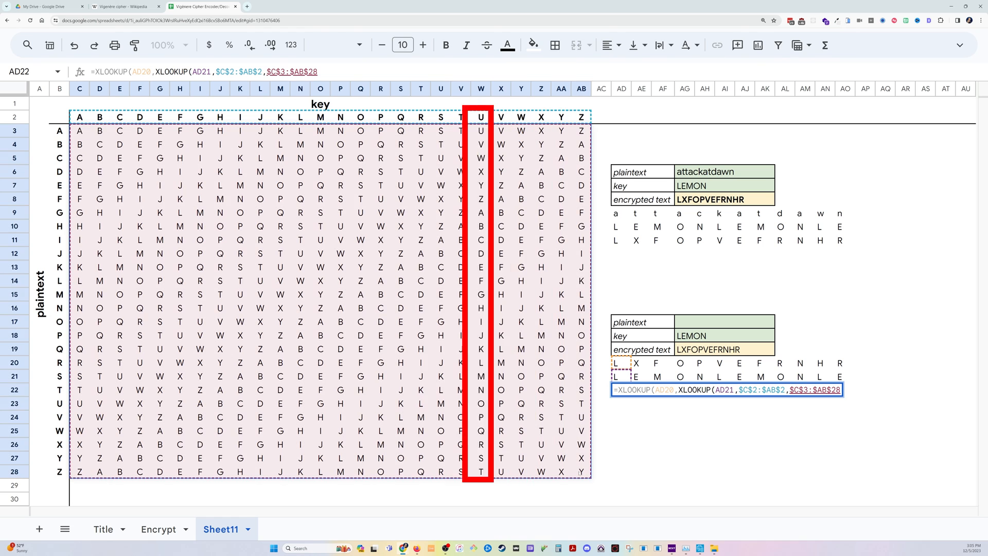
pyautogui.write(',$B$3:$B$28)')
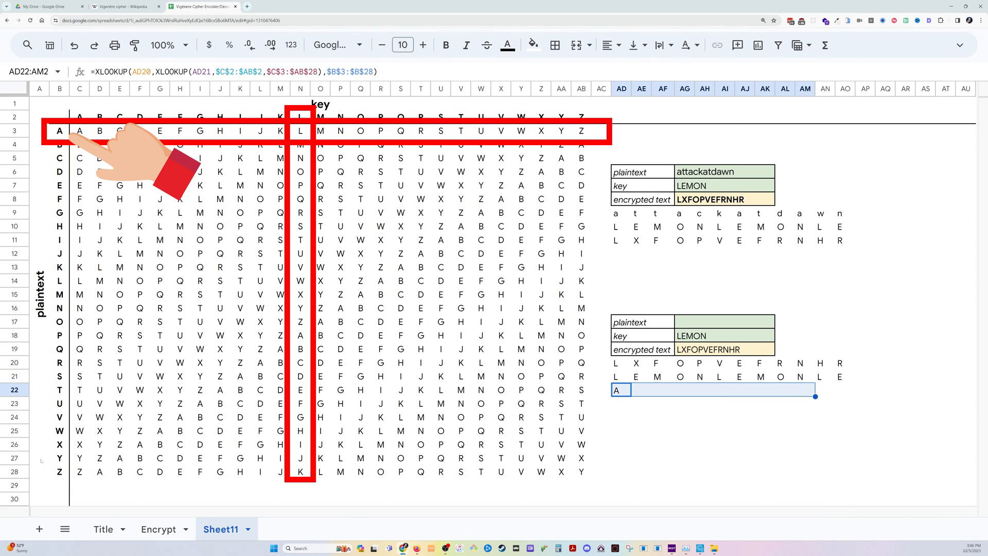
pyautogui.write('=j')
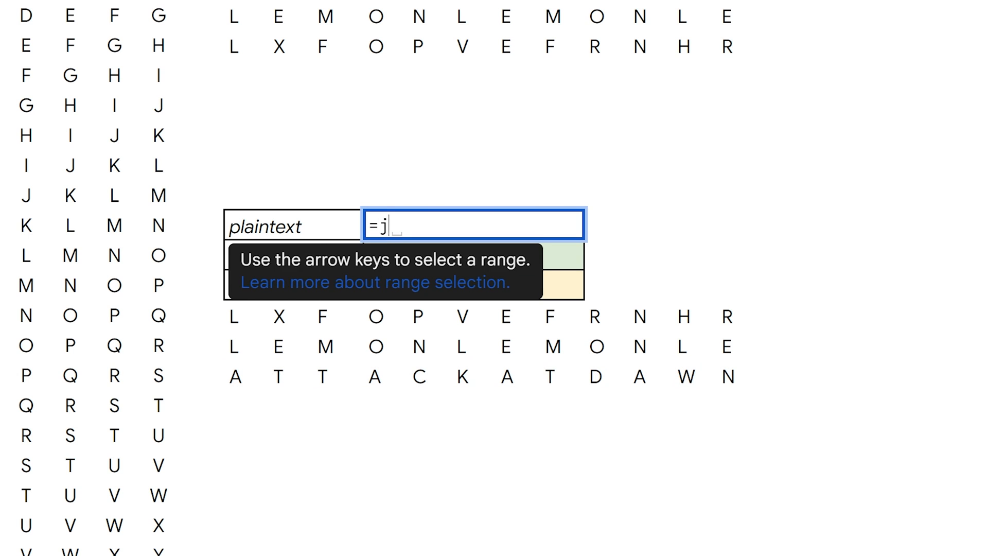
# Type =JOIN("", in the lower plaintext cell and reference decrypted letter AD22 first
pyautogui.write('OIN("",')
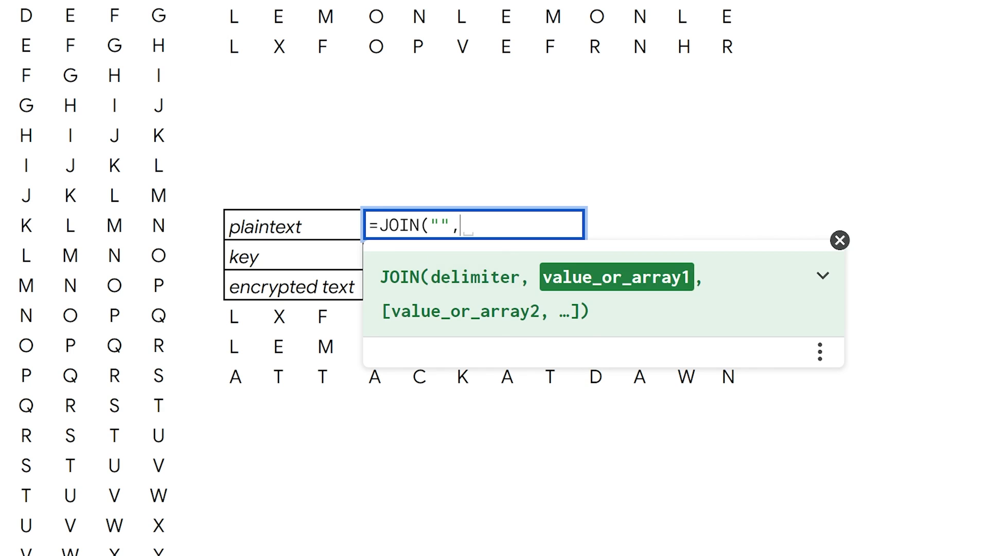
pyautogui.click(246, 376)
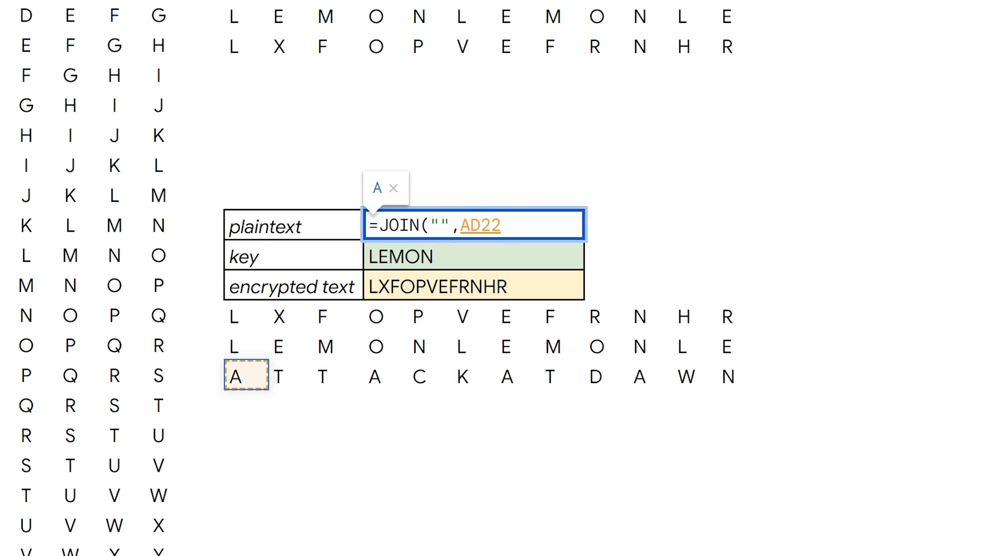